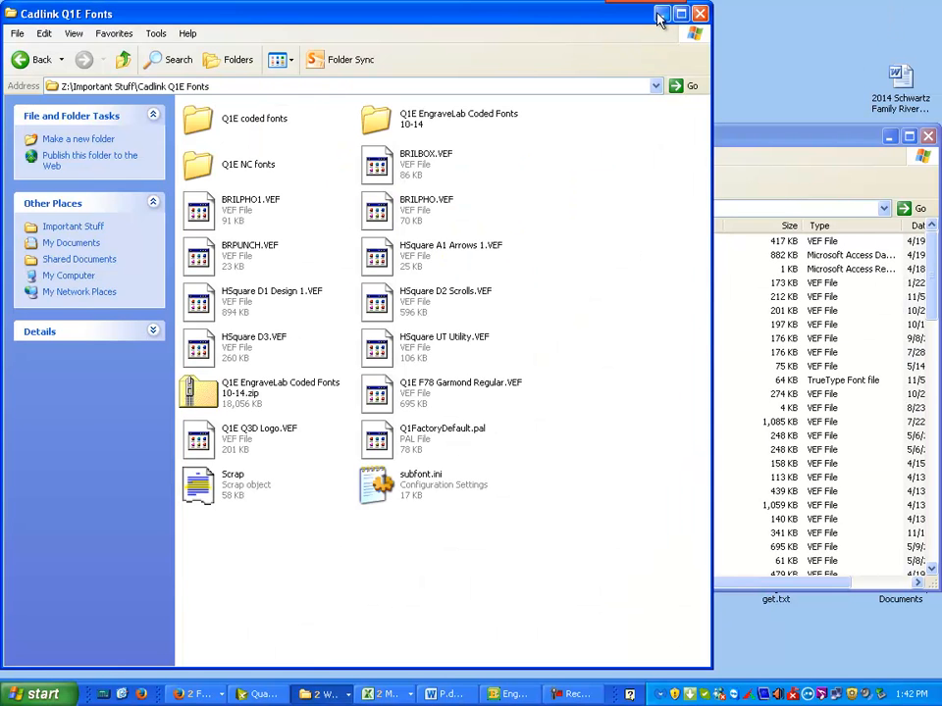
Show the Q1E coded fonts folder as details sorted newest first and select Q1E F147 Arial 4 Line.VEF
click(681, 12)
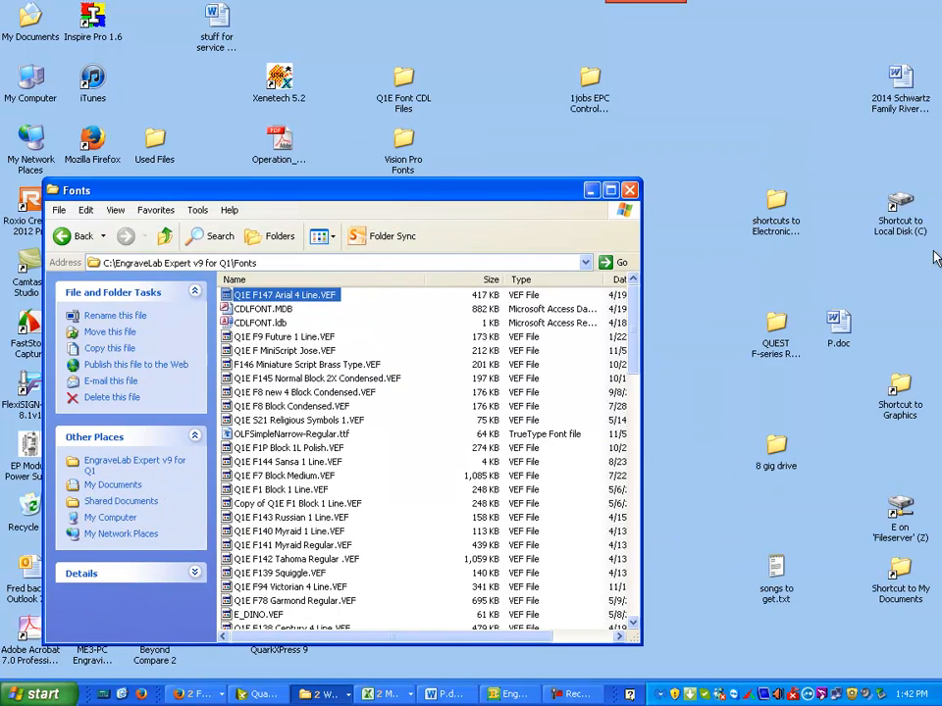
click(318, 695)
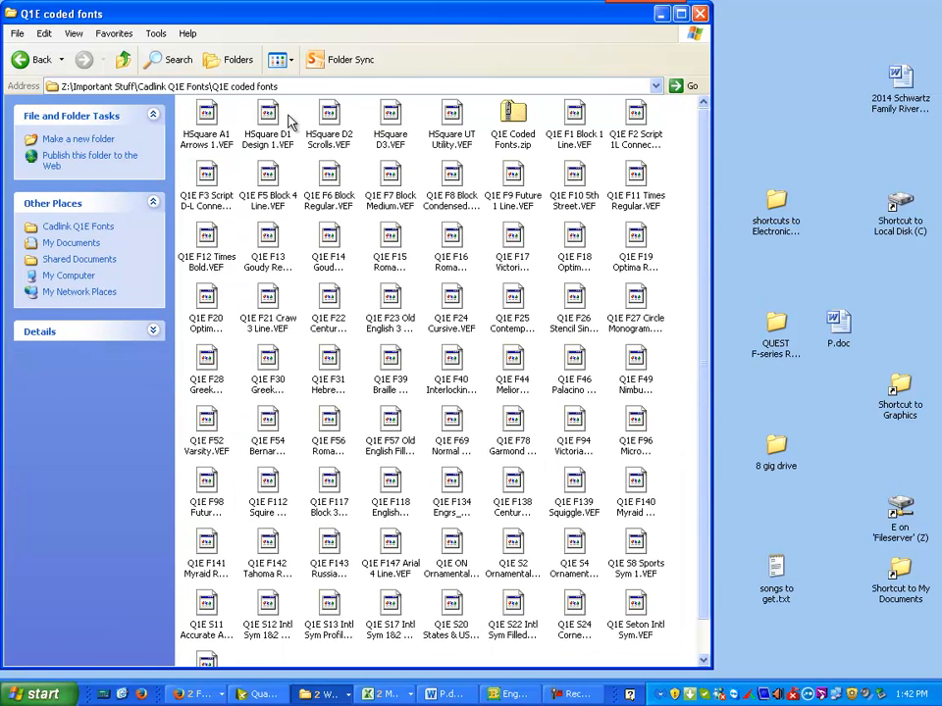
click(278, 59)
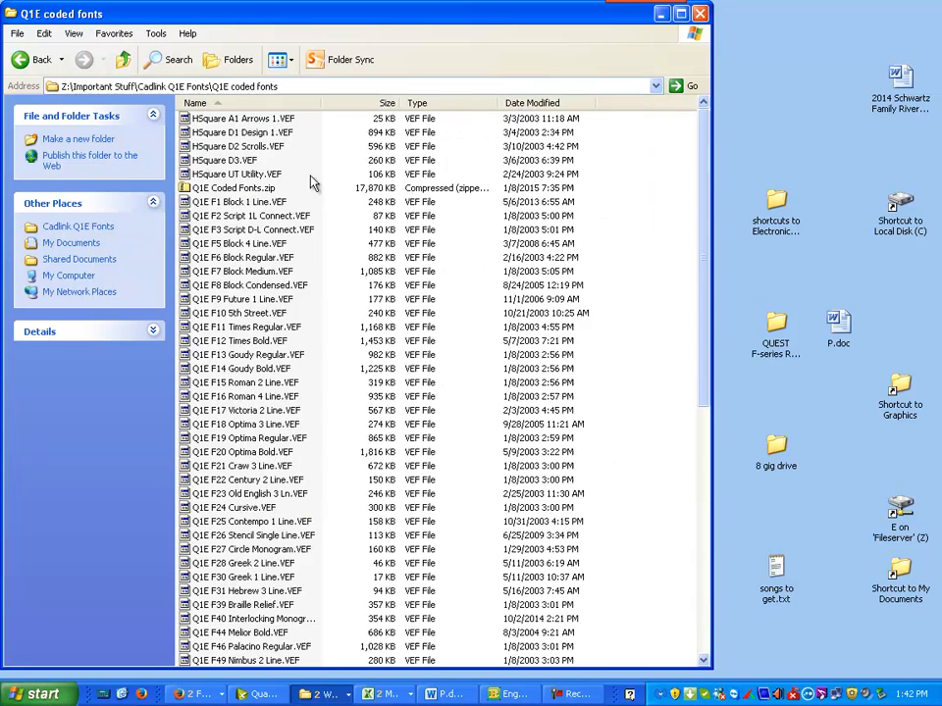
click(534, 102)
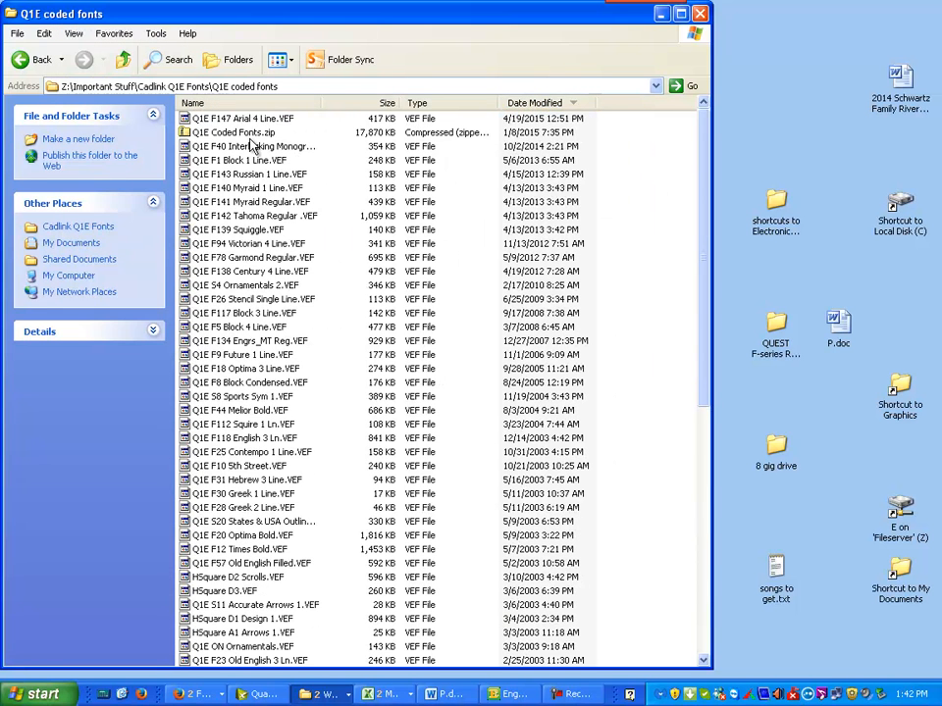
click(239, 117)
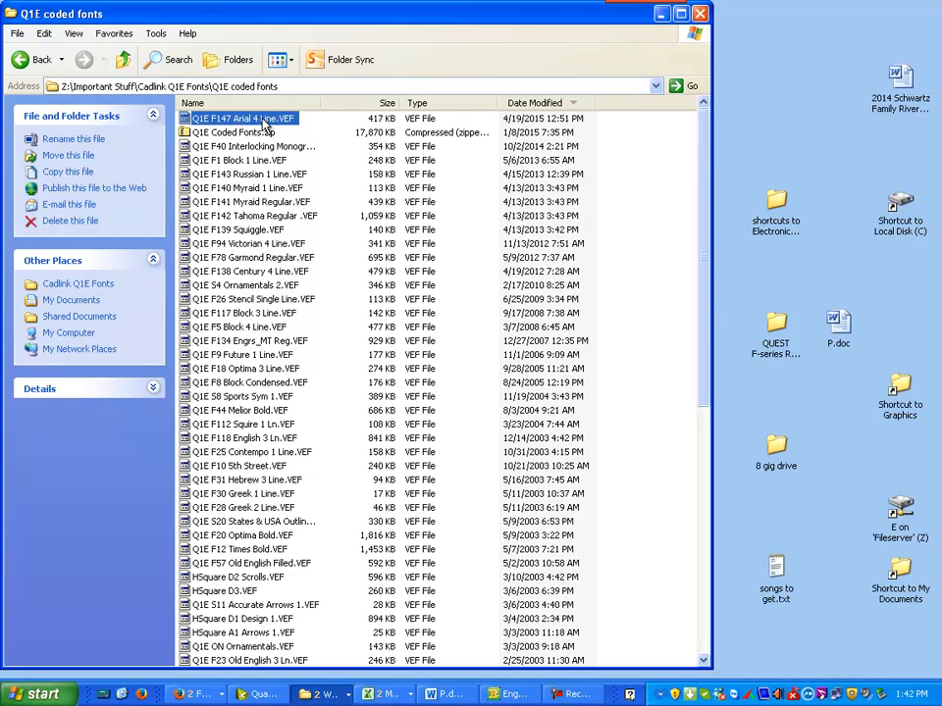
Copy the font file and navigate to C:\EngraveLab Expert v9 for Q1\Fonts
right_click(245, 118)
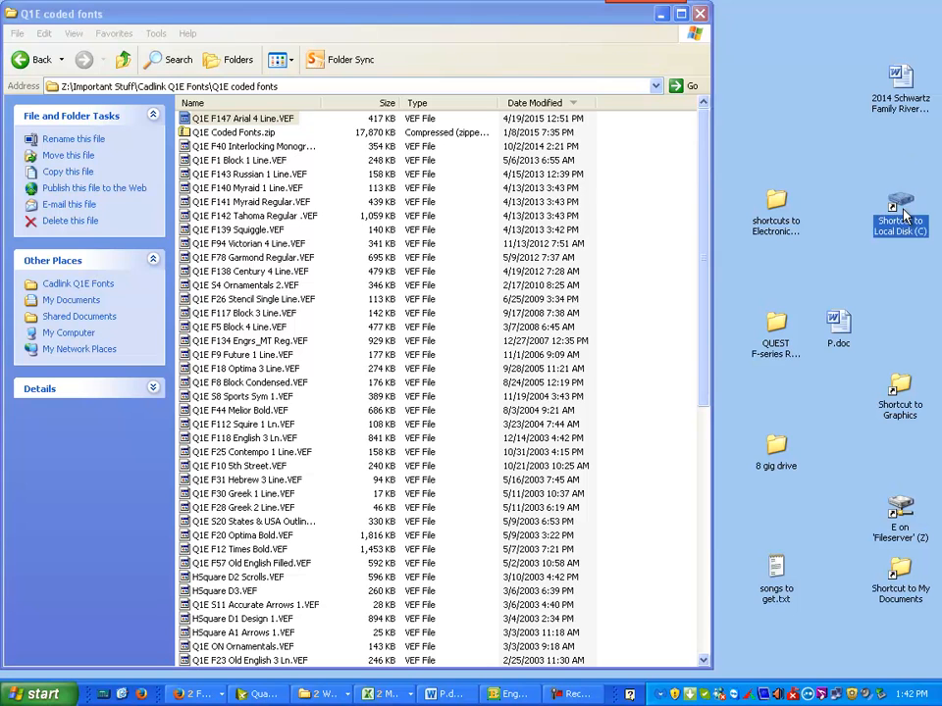
double_click(898, 207)
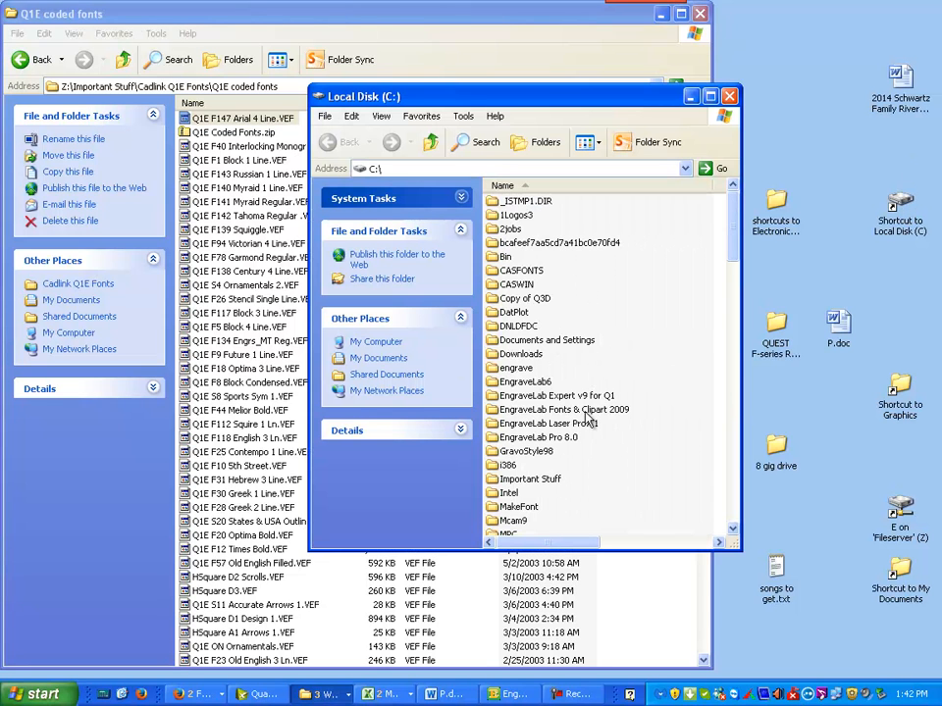
double_click(557, 396)
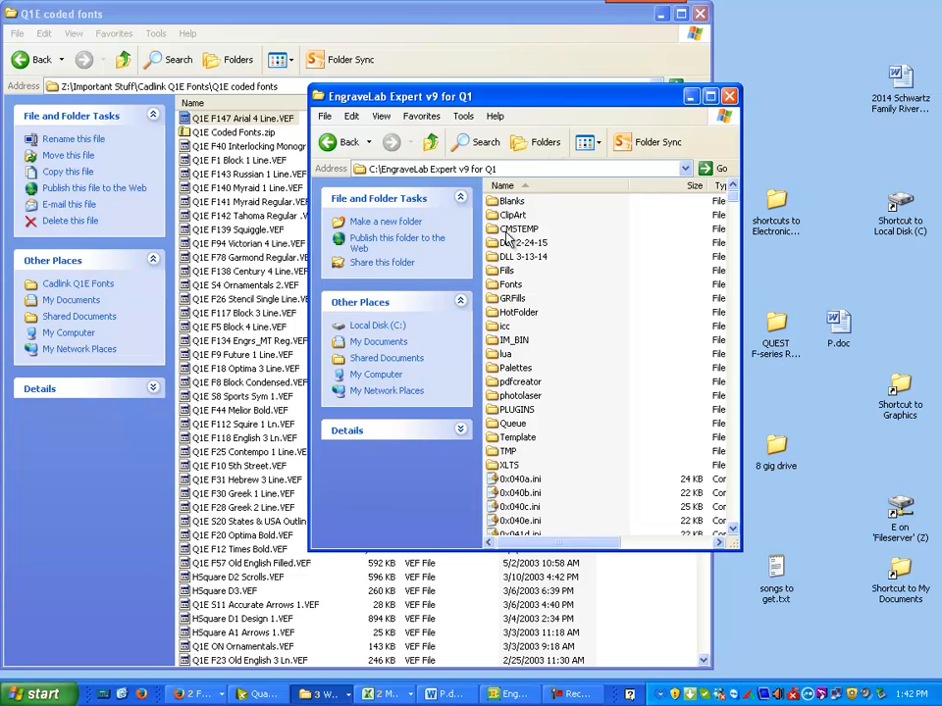
double_click(510, 285)
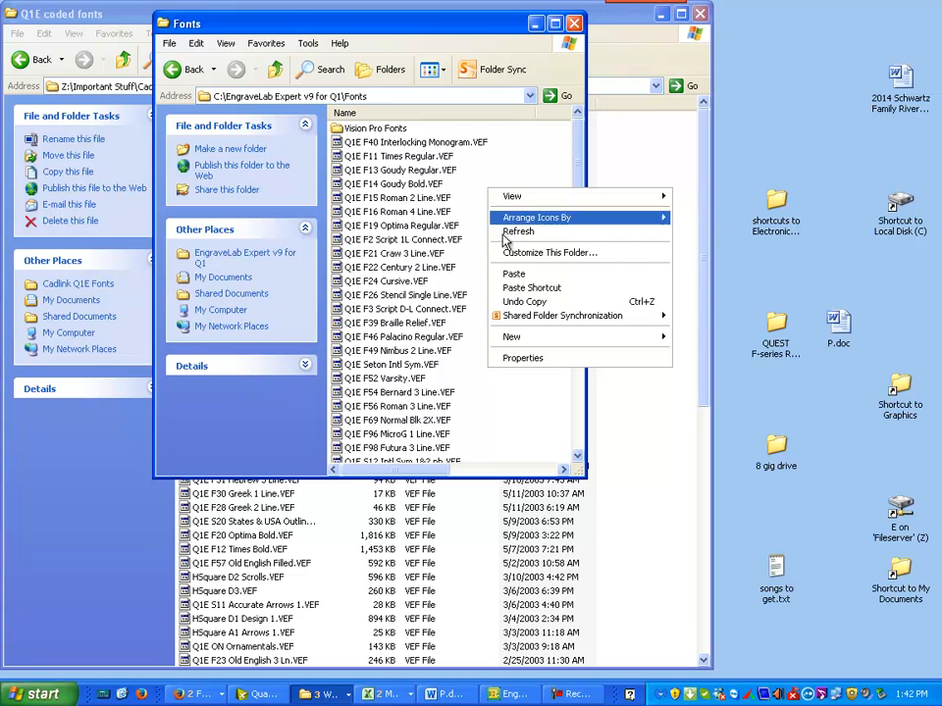
Paste Q1E F147 Arial 4 Line.VEF into the Fonts folder, replacing the older copy
click(514, 274)
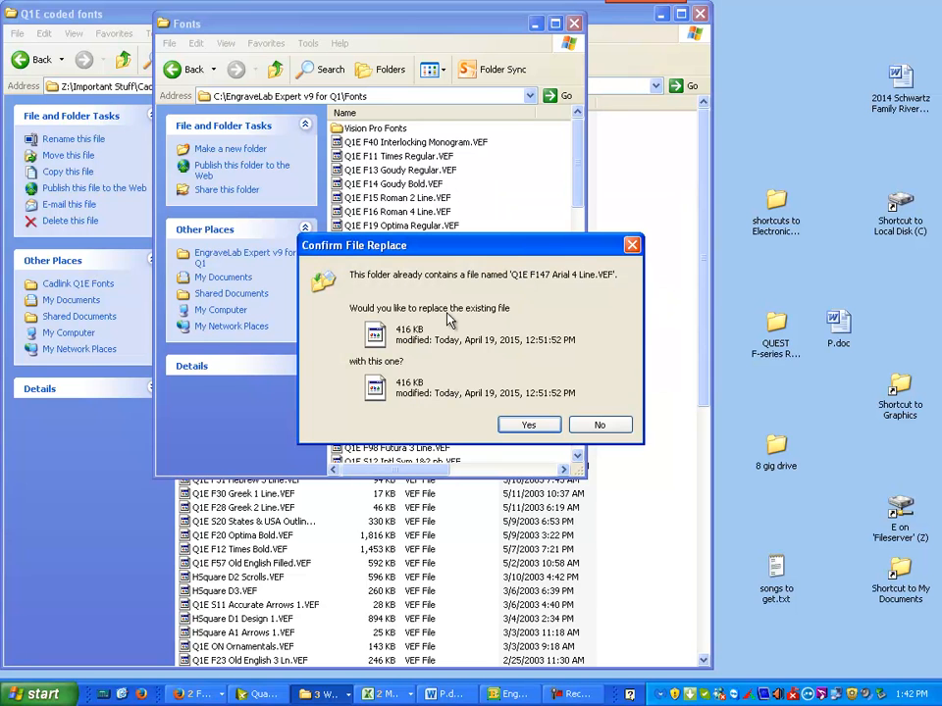
mouse_move(459, 416)
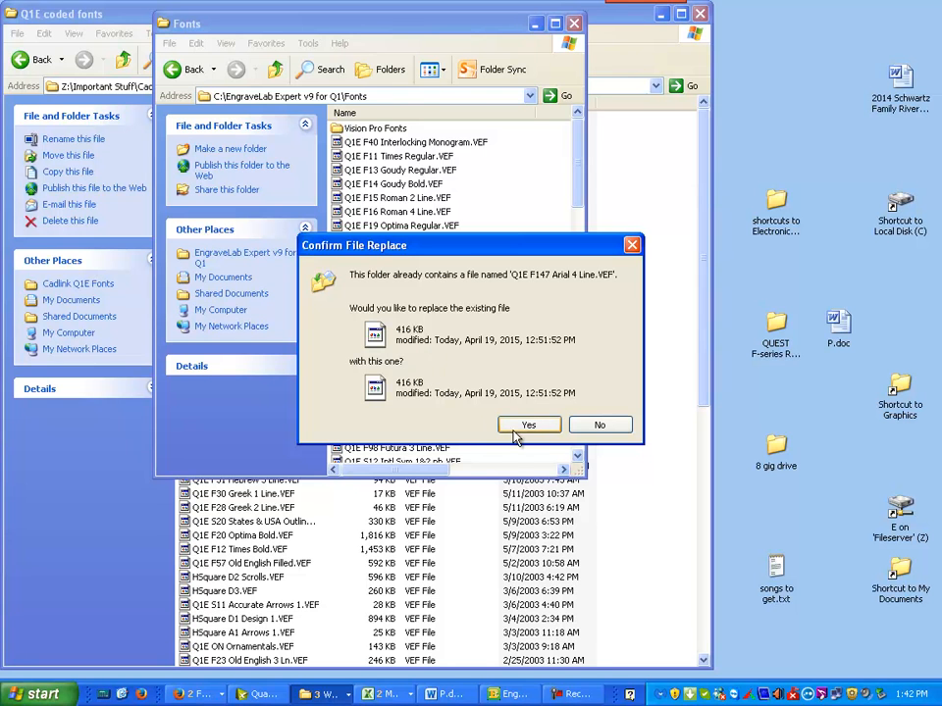
click(530, 423)
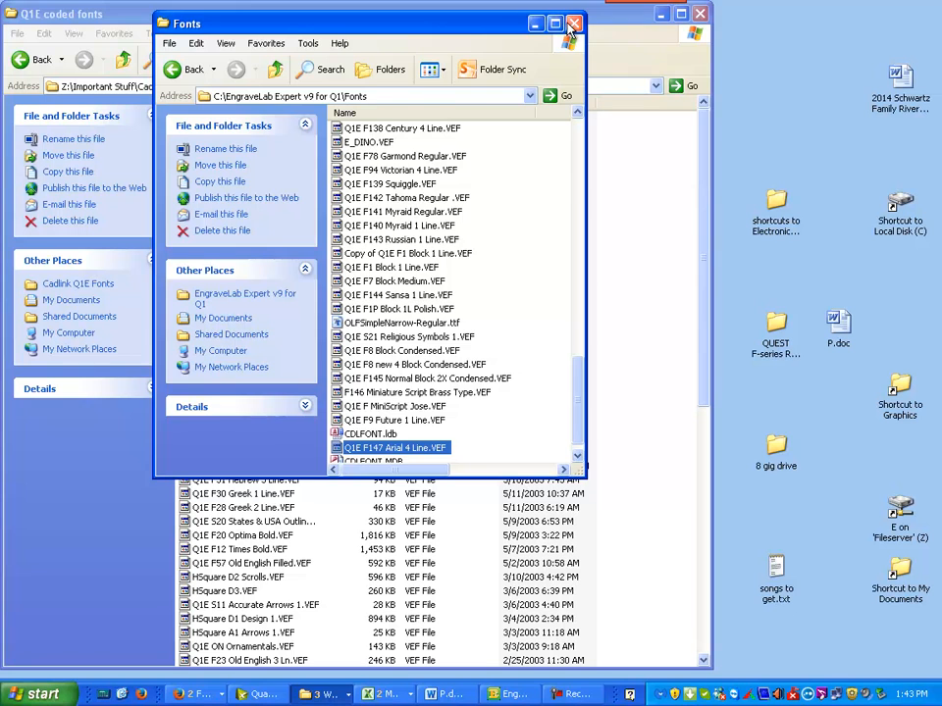
click(573, 24)
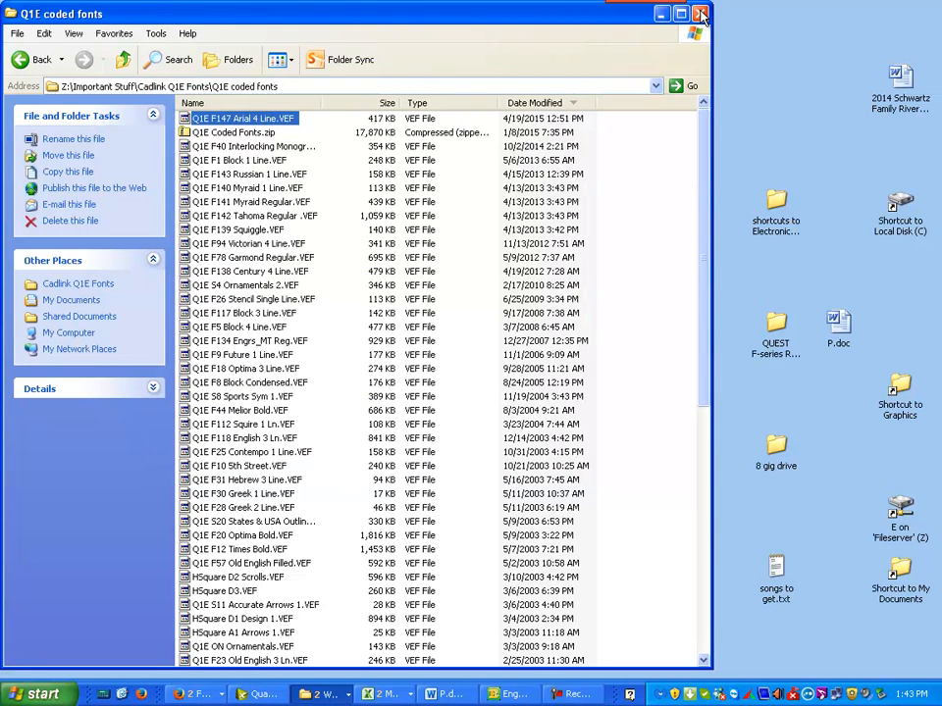
In EngraveLab, bring up Install Fonts and search the folder for VEF fonts
click(700, 12)
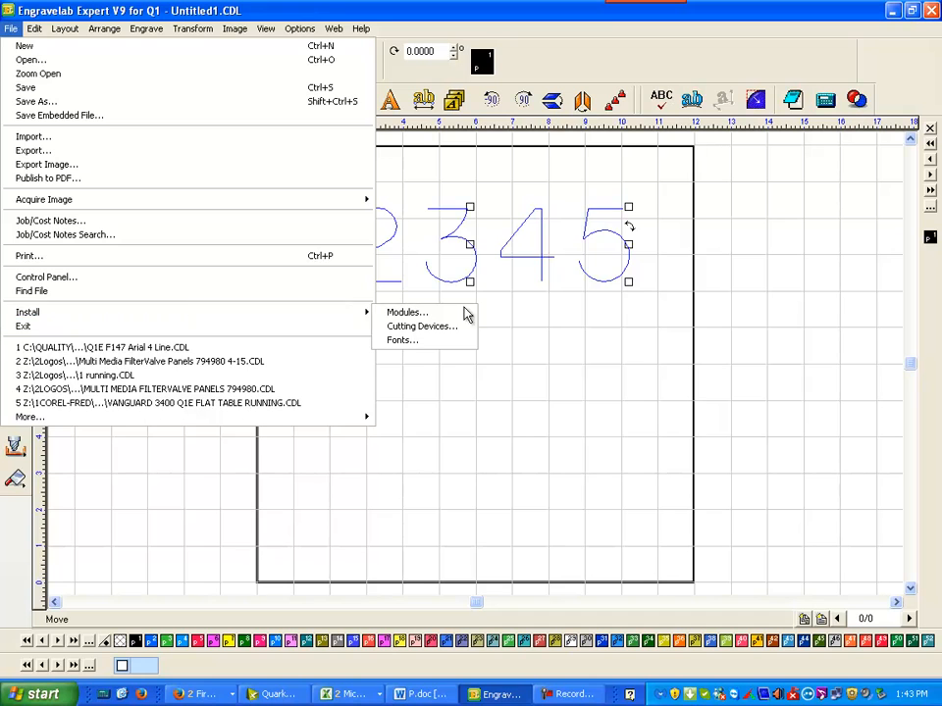
click(402, 339)
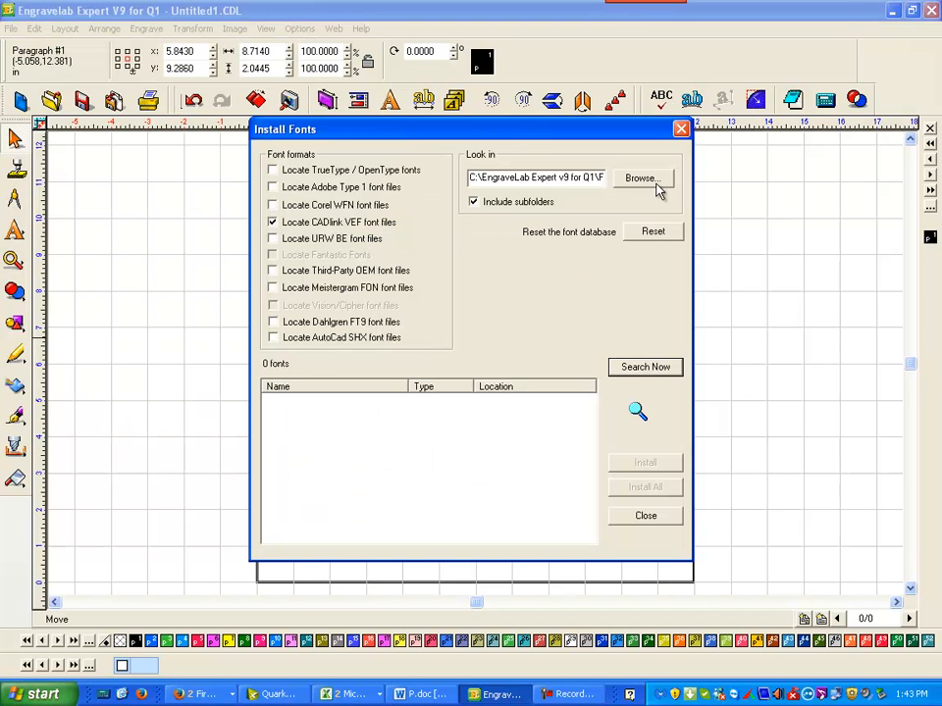
mouse_move(620, 278)
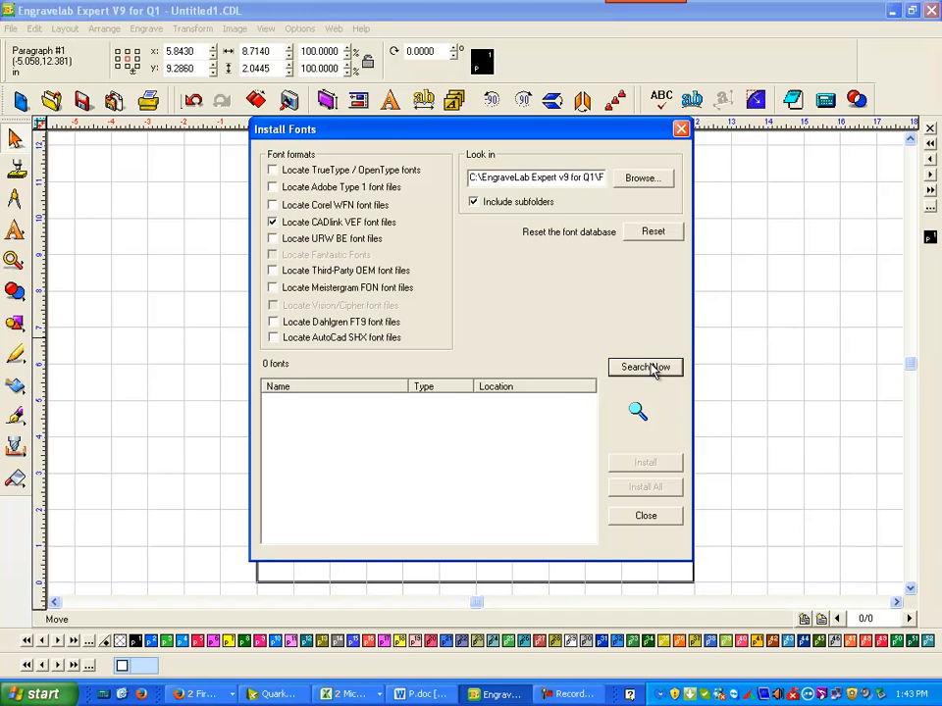
click(643, 367)
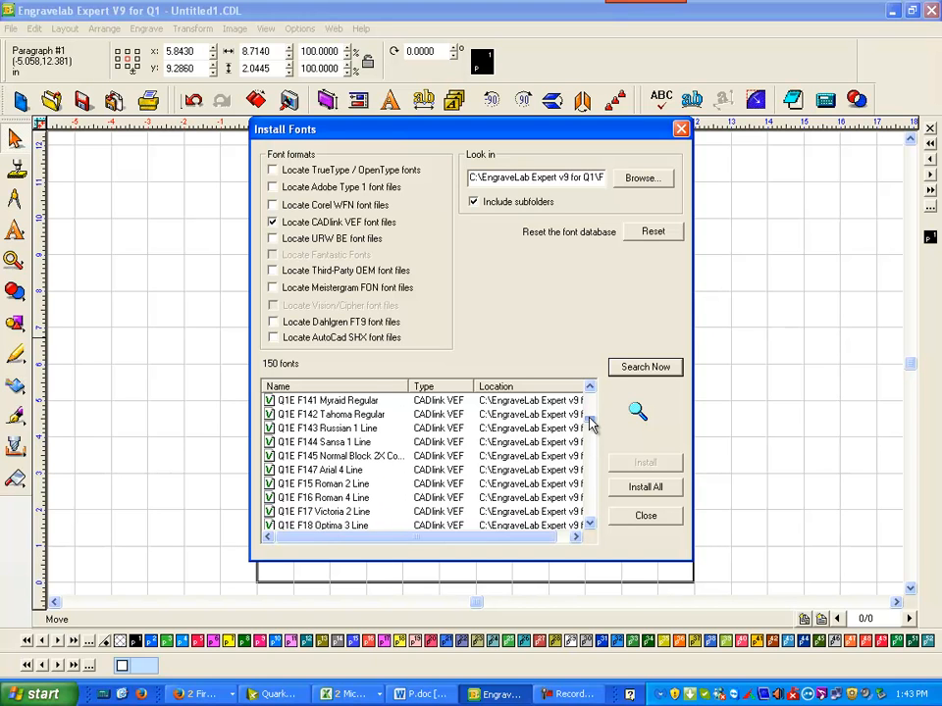
Install the Q1E F147 Arial 4 Line font and close the installer
click(322, 498)
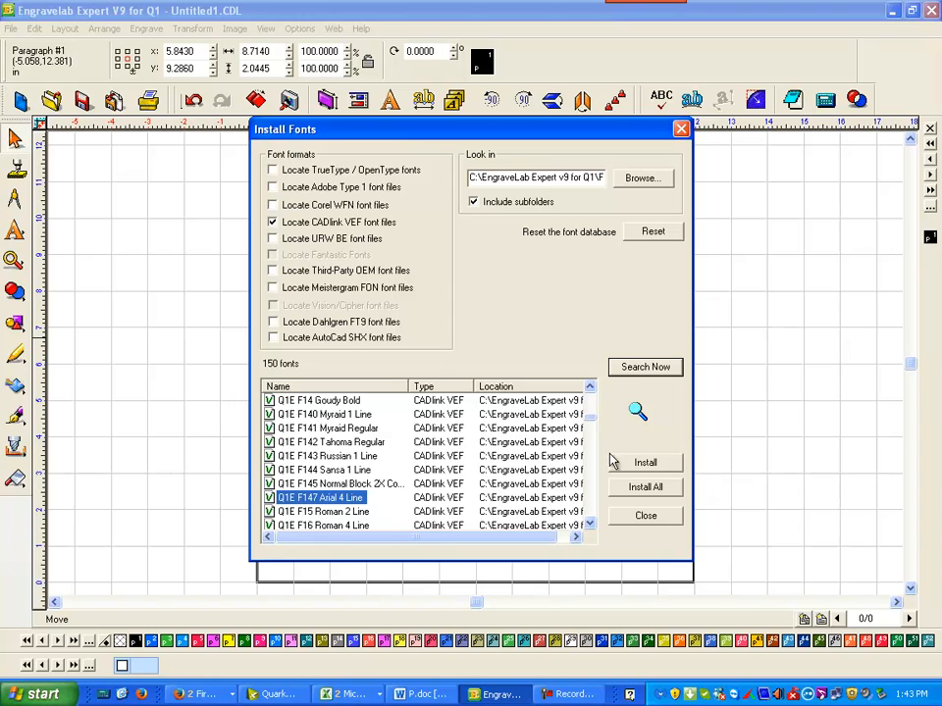
click(644, 486)
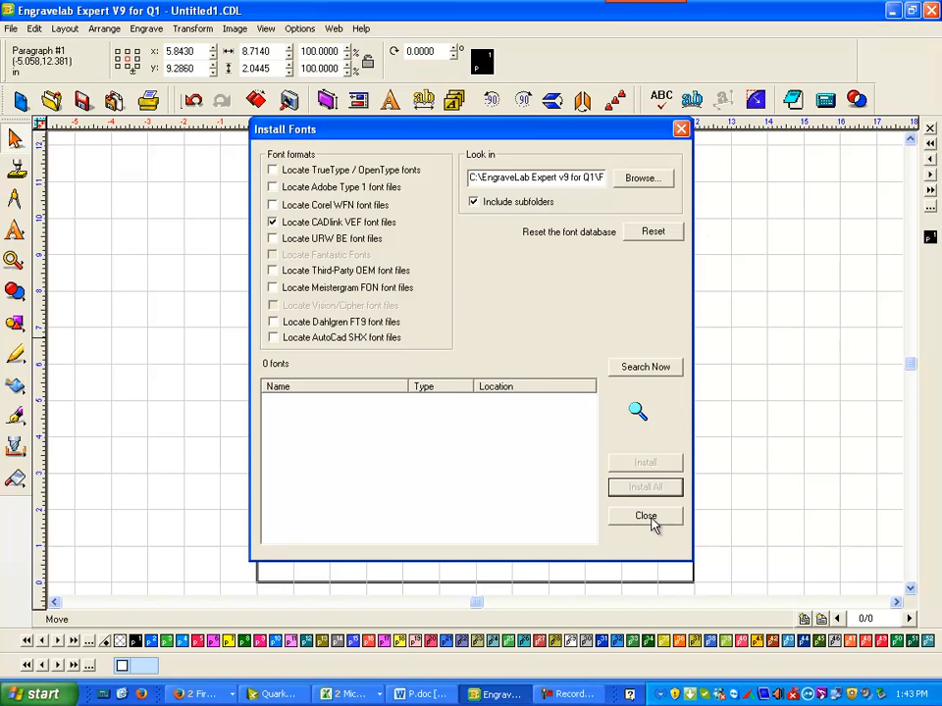
click(646, 516)
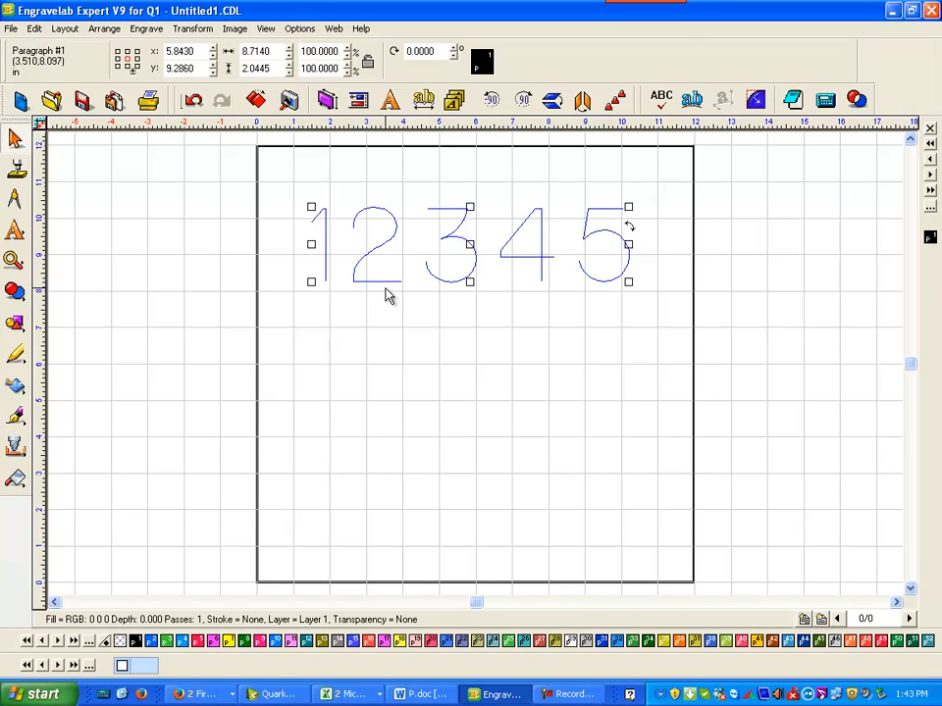
Edit the 12345 text and review the Q1E group in Font Detective's group editor
double_click(469, 243)
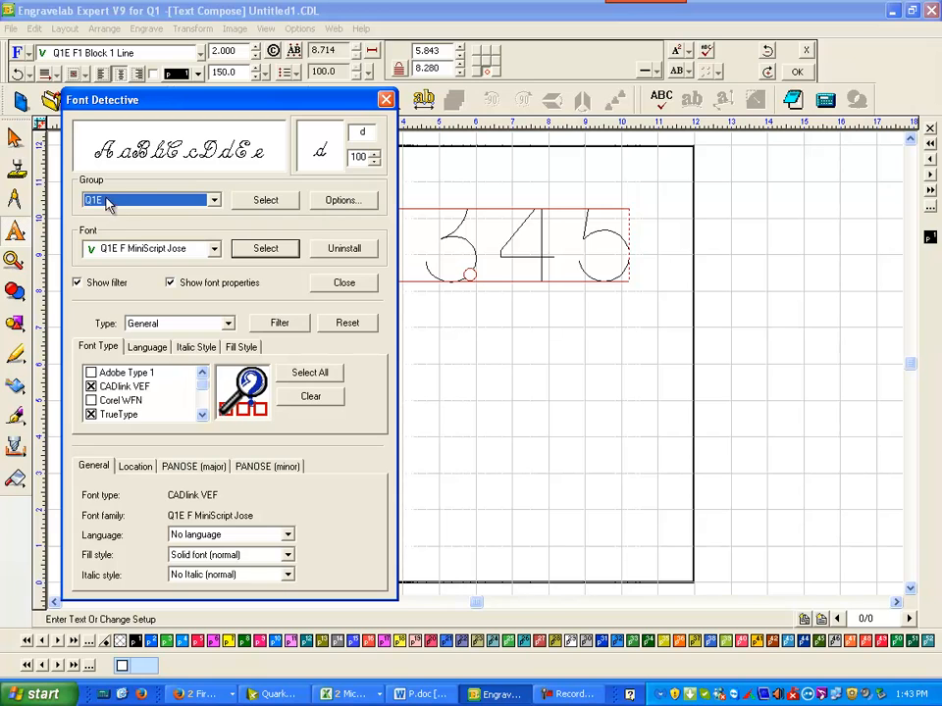
mouse_move(216, 216)
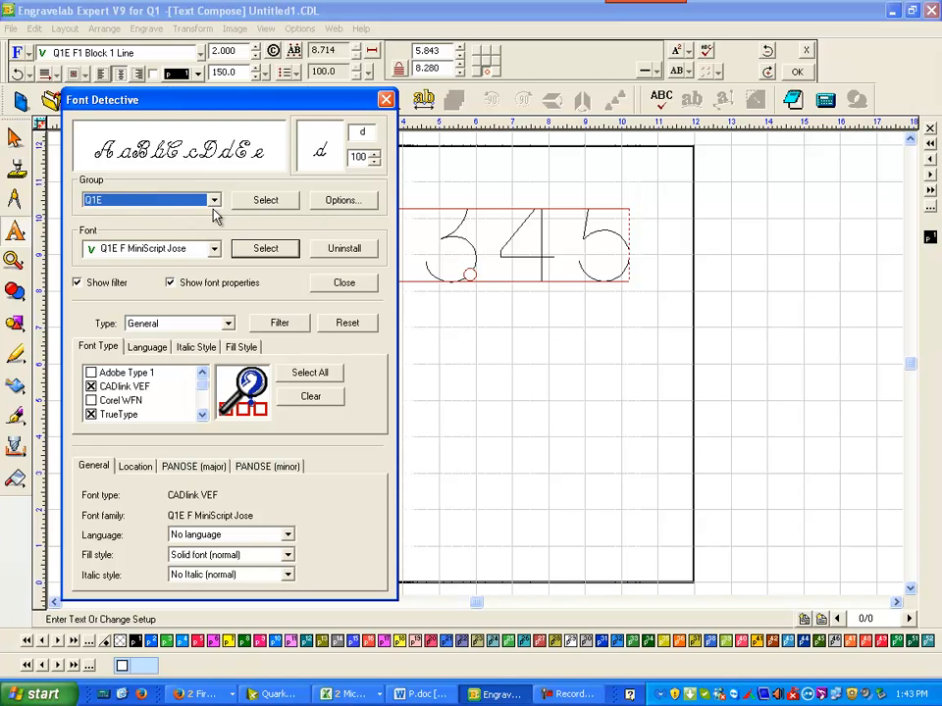
click(342, 200)
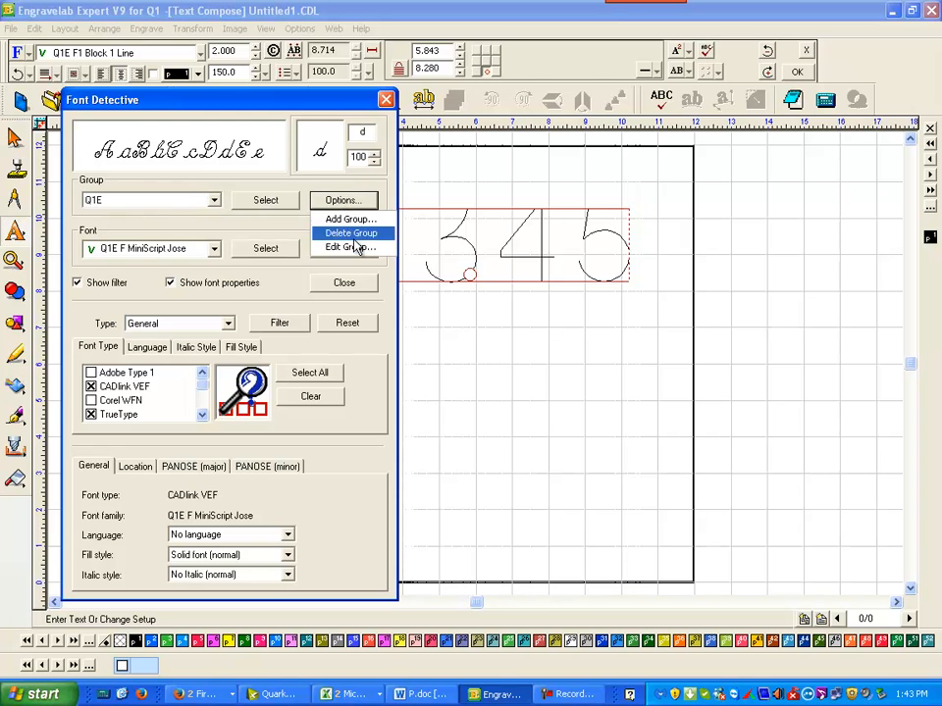
click(349, 247)
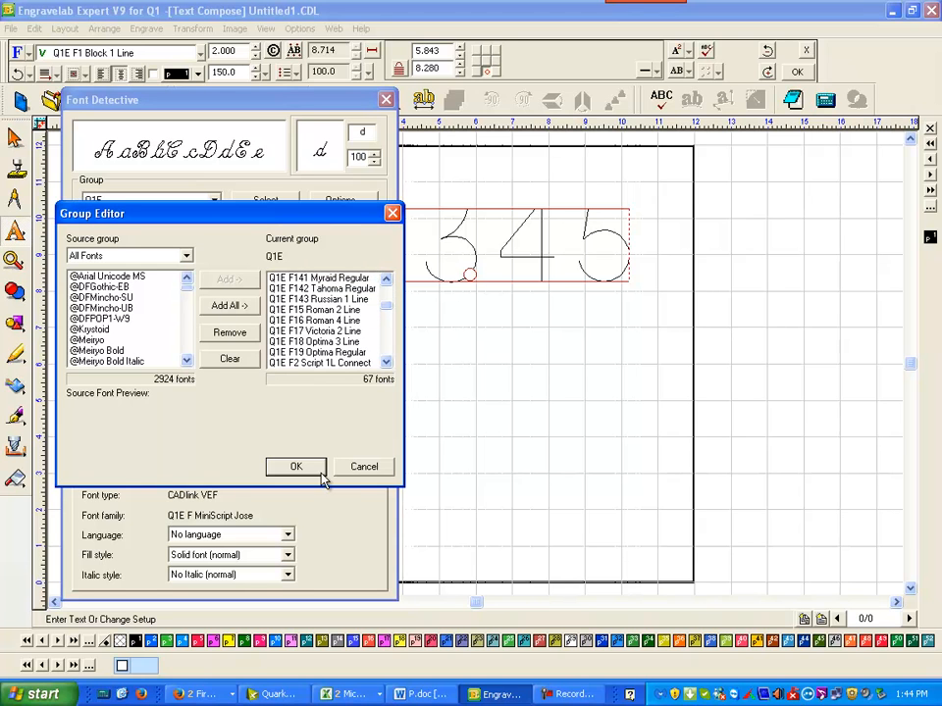
click(295, 468)
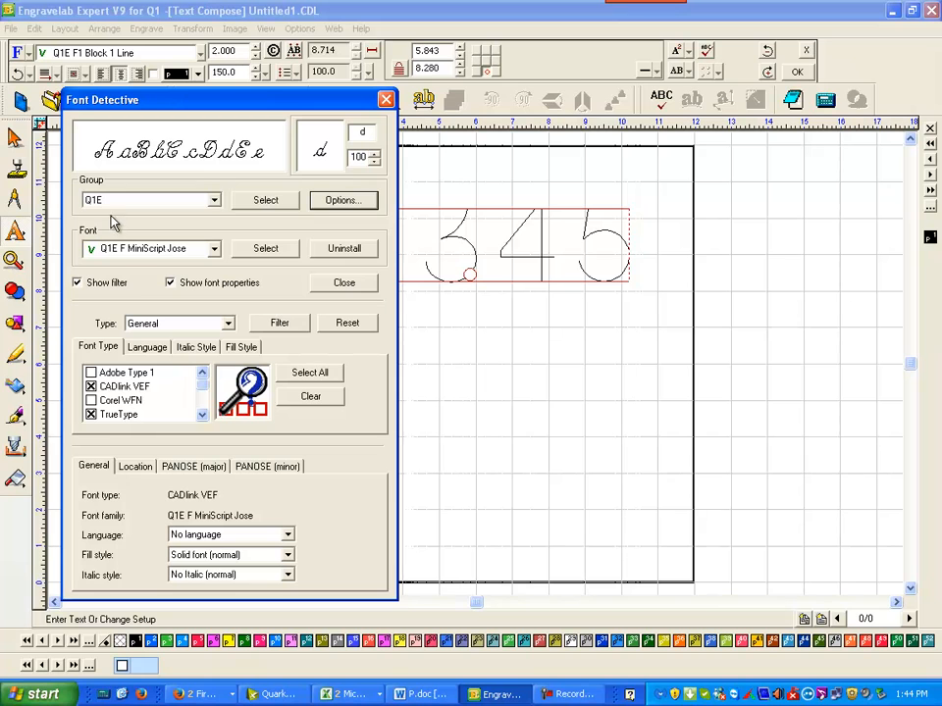
Choose the Q1E font group and bring up its options again
click(215, 201)
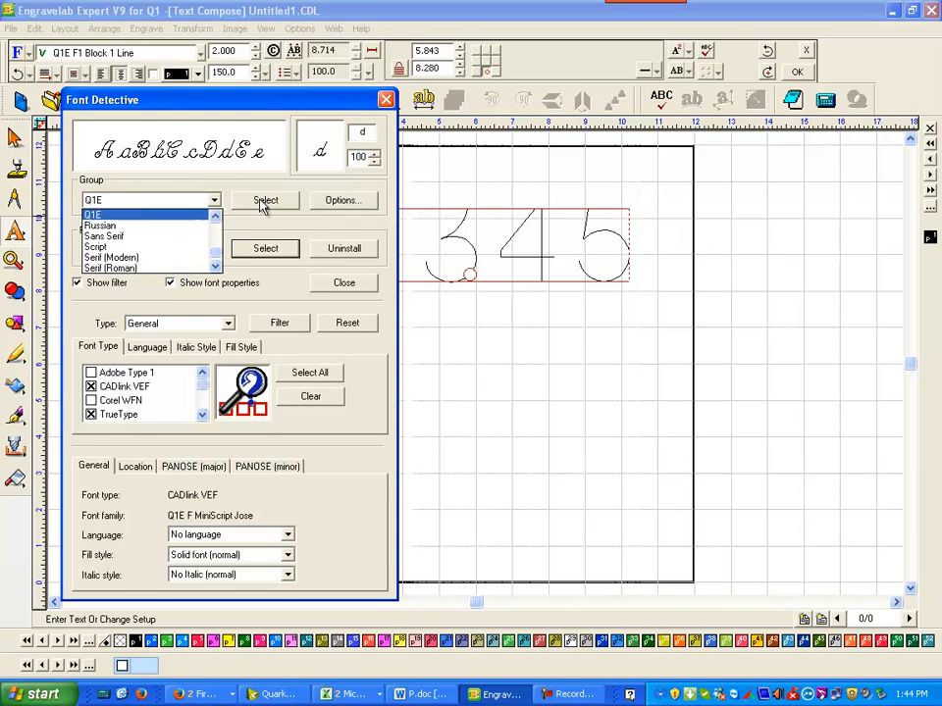
click(342, 201)
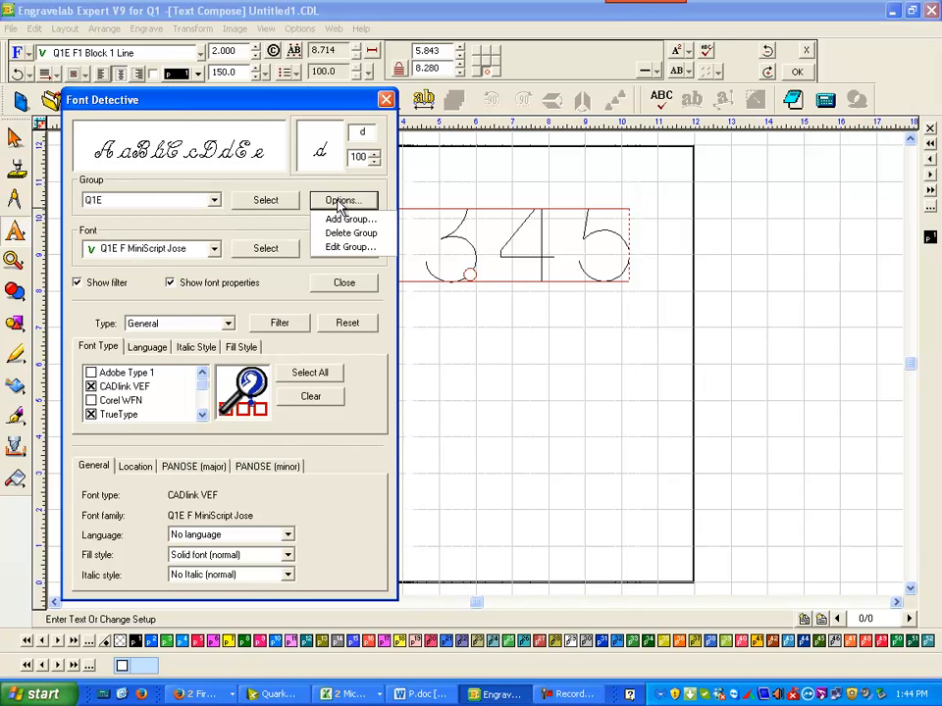
In the Q1E group editor, select the new font from All Fonts to add it to the group
click(349, 247)
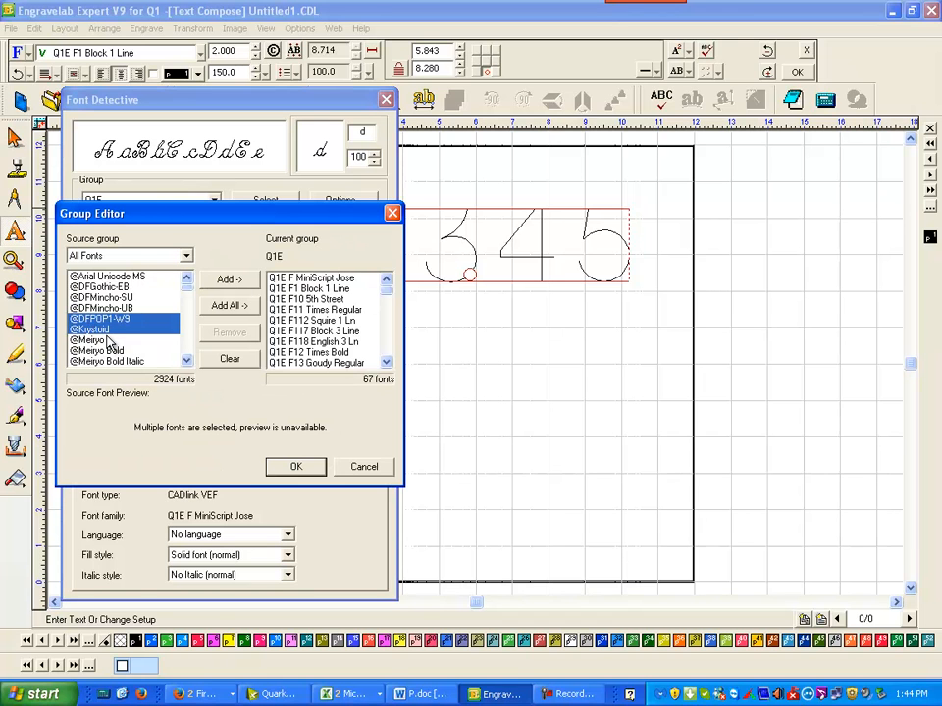
click(110, 361)
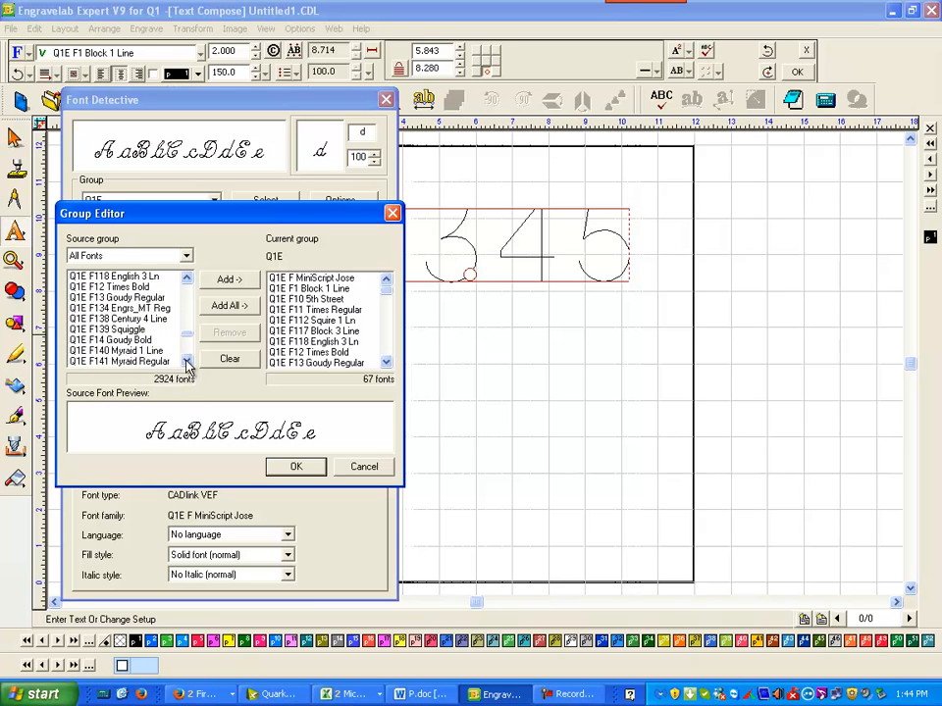
scroll(down, 3)
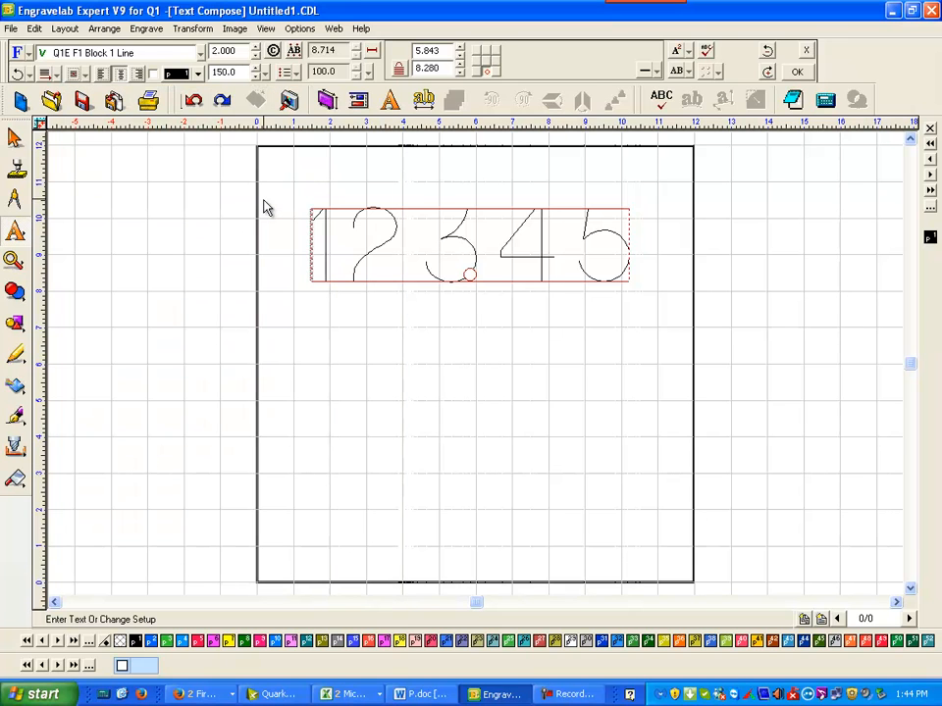
mouse_move(312, 259)
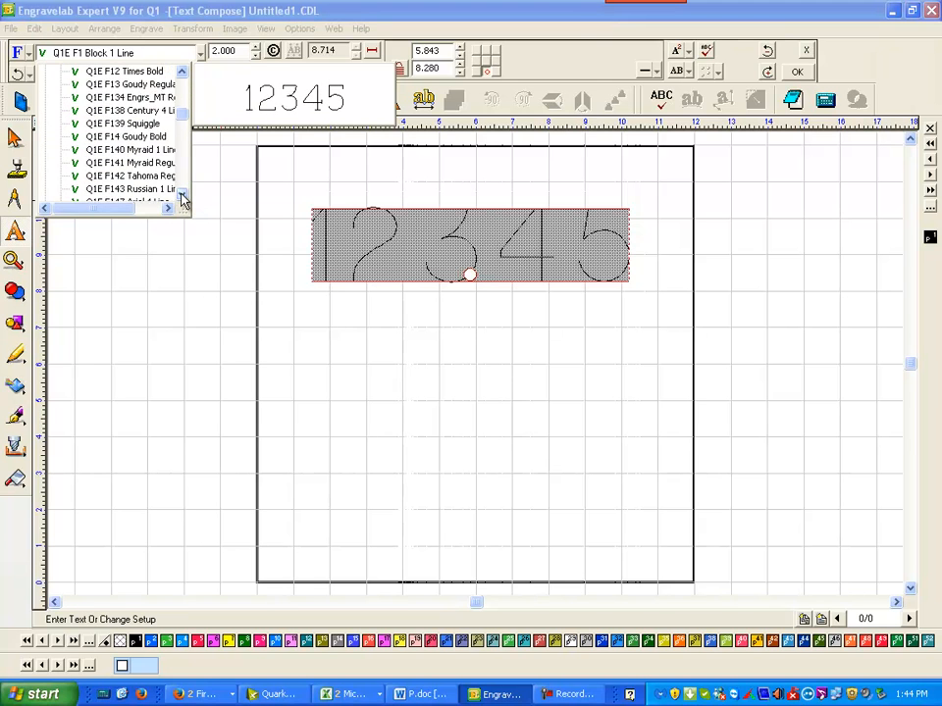
Apply the Q1E F147 Arial 4 Line font to the 12345 text
click(130, 176)
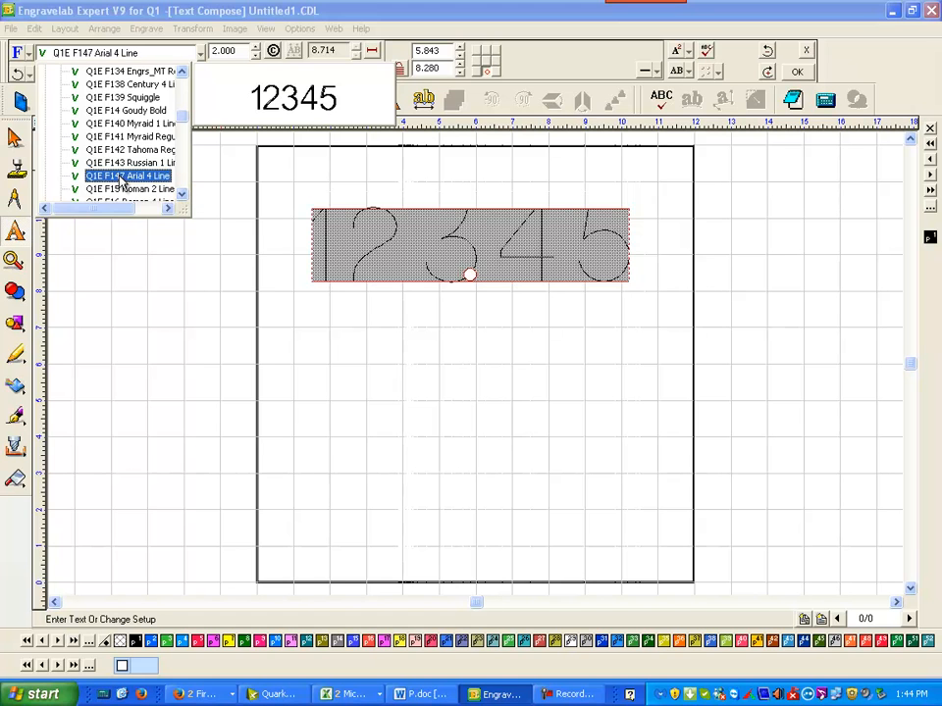